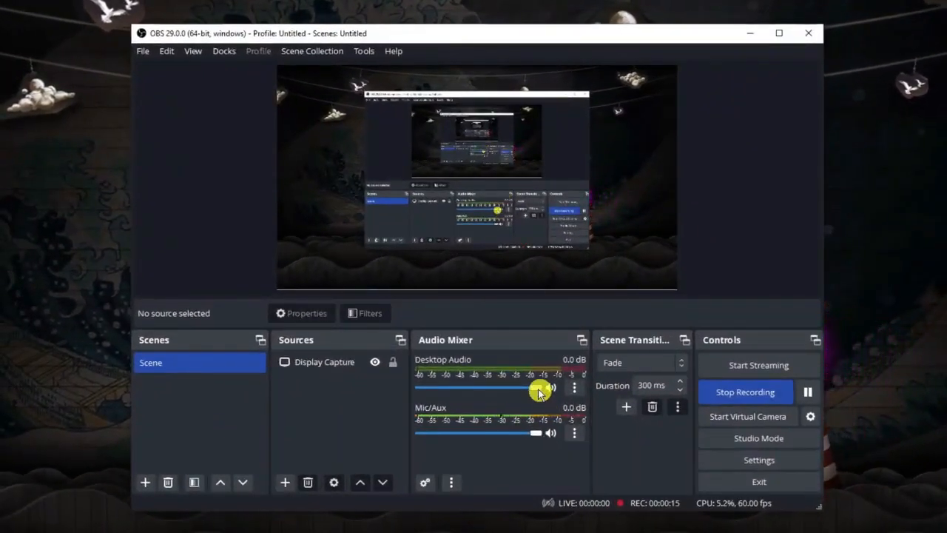
Try out the Desktop Audio fader, restore it to full, and launch Discord behind OBS
drag(536, 387, 457, 387)
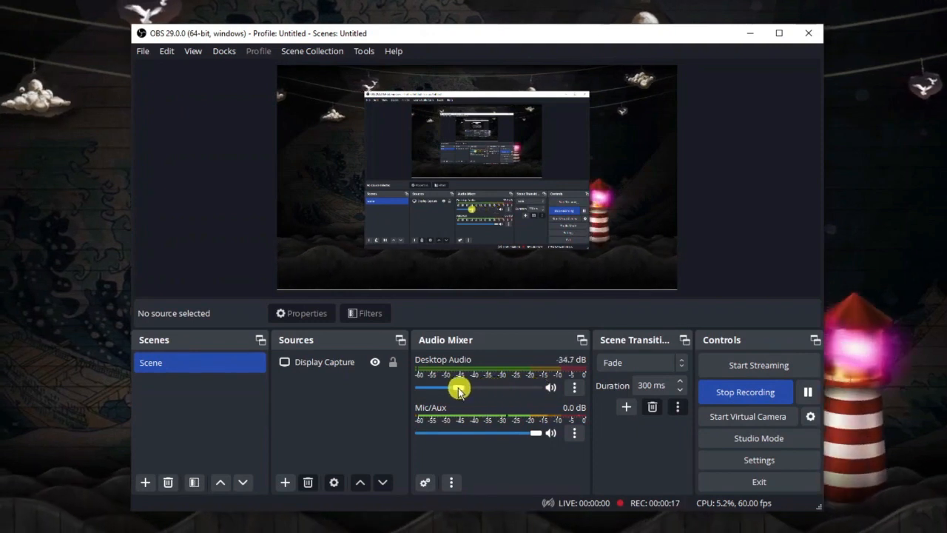
drag(458, 387, 492, 387)
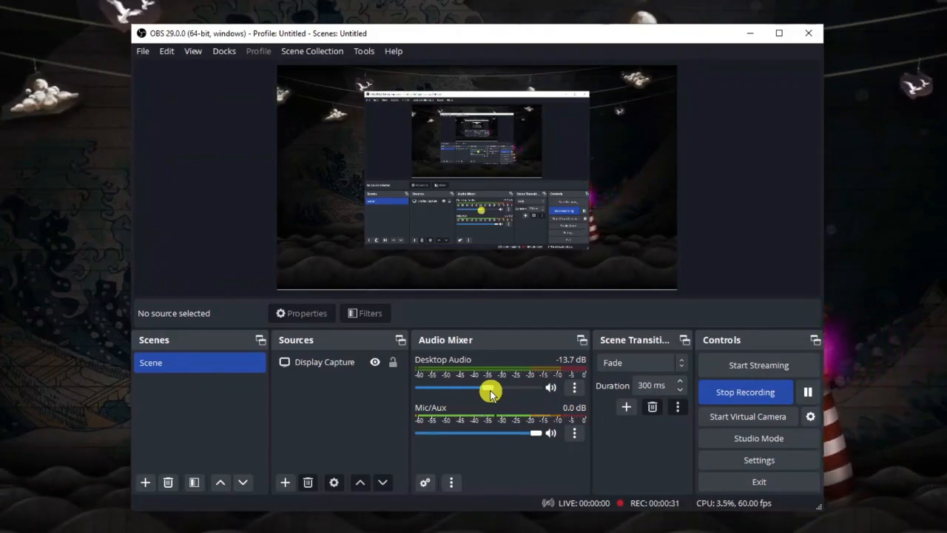
drag(491, 387, 444, 388)
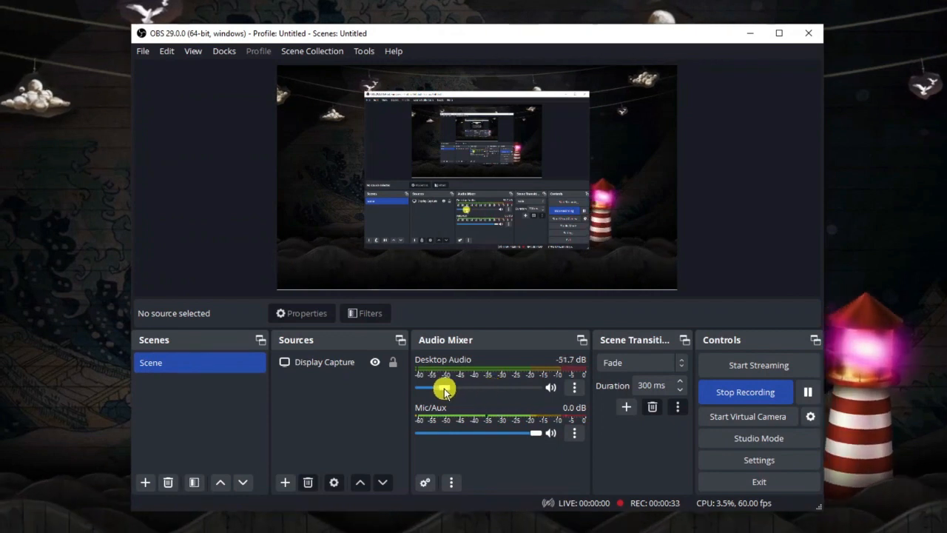
drag(444, 389, 425, 388)
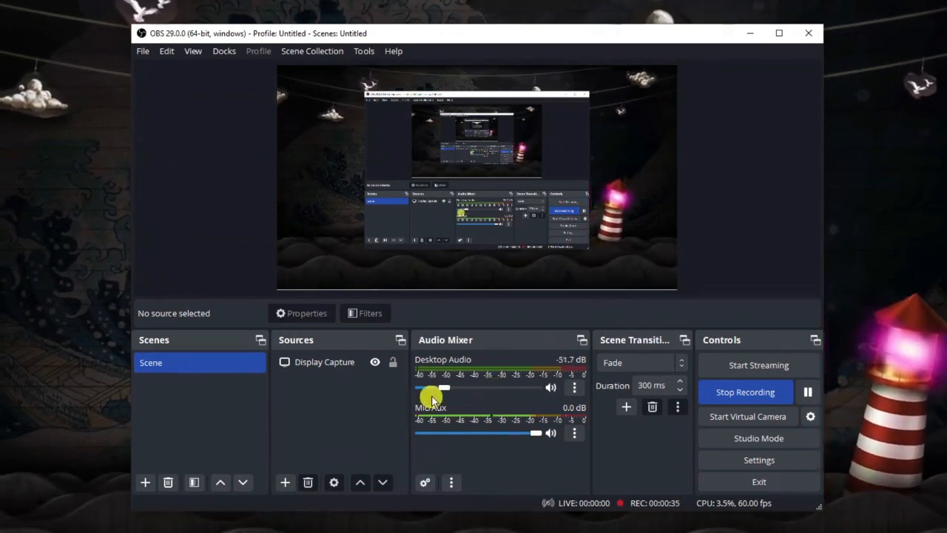
drag(444, 388, 536, 388)
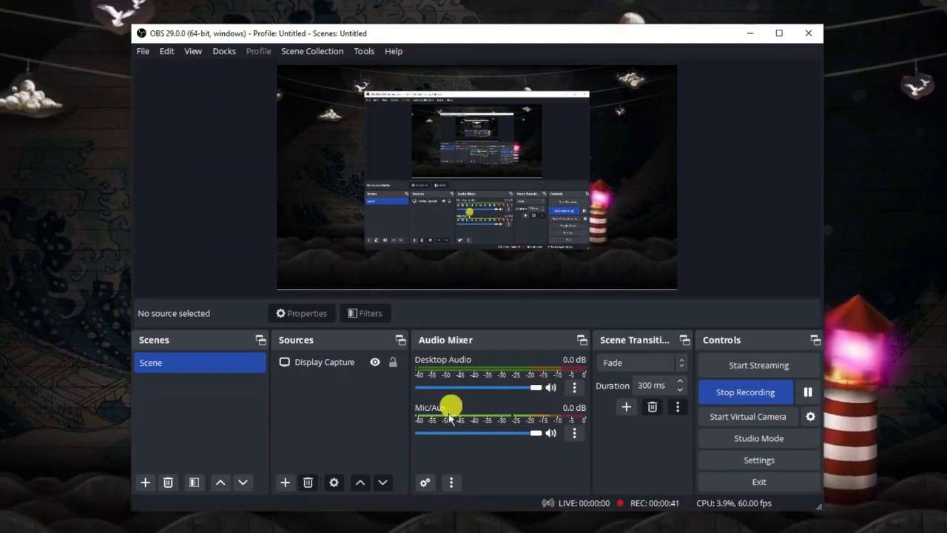
click(319, 362)
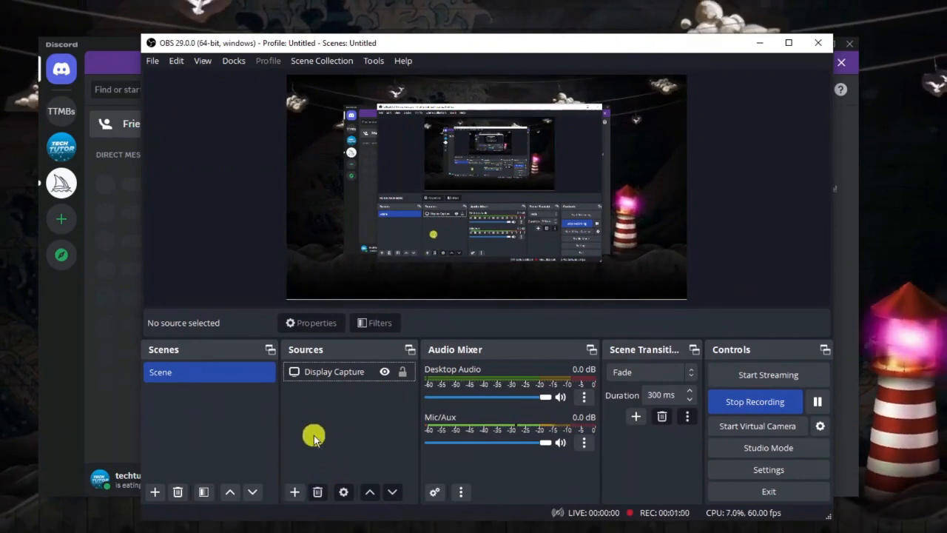
Choose Application Audio Capture (BETA) from the Sources add menu
click(295, 492)
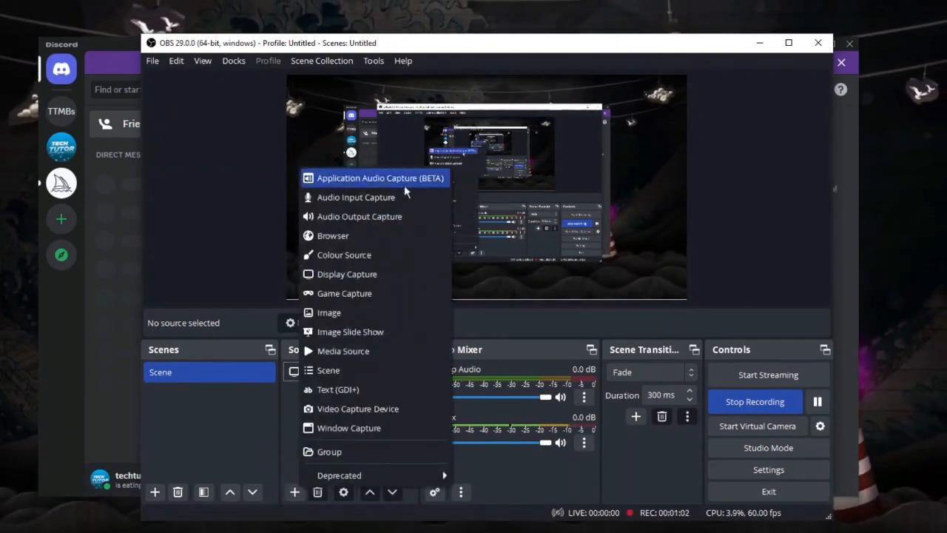
mouse_move(375, 216)
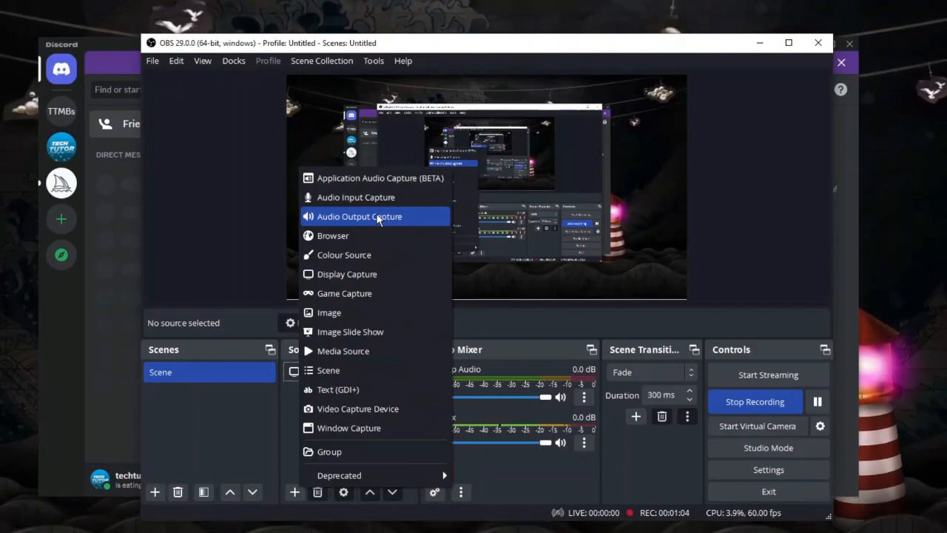
mouse_move(380, 178)
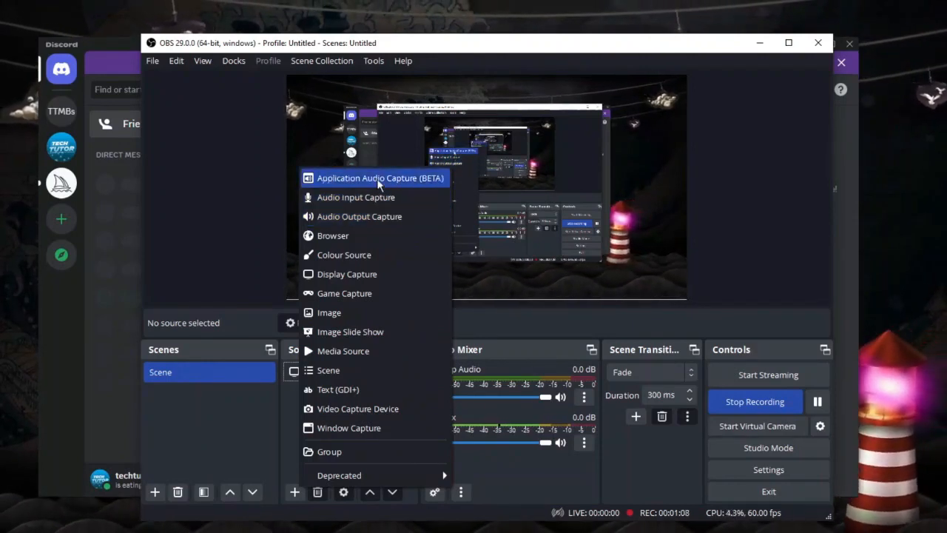
click(369, 178)
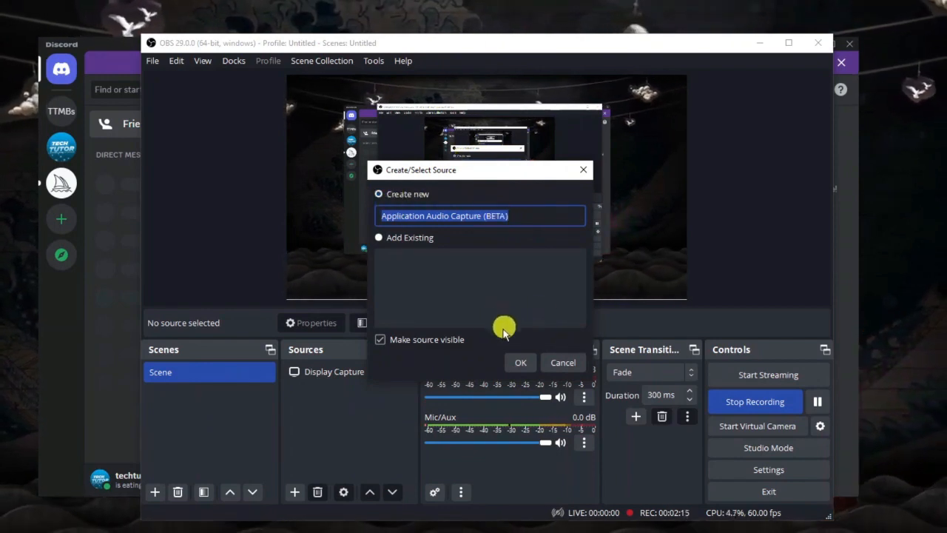
Confirm creating the Application Audio Capture (BETA) source with its default name
click(520, 362)
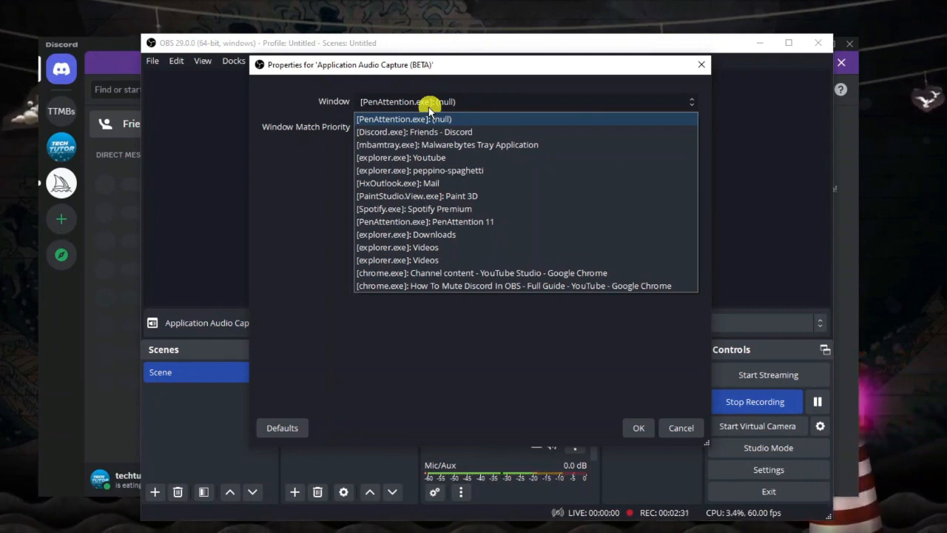
Capture the [Discord.exe]: Friends - Discord window and confirm the source properties
click(415, 132)
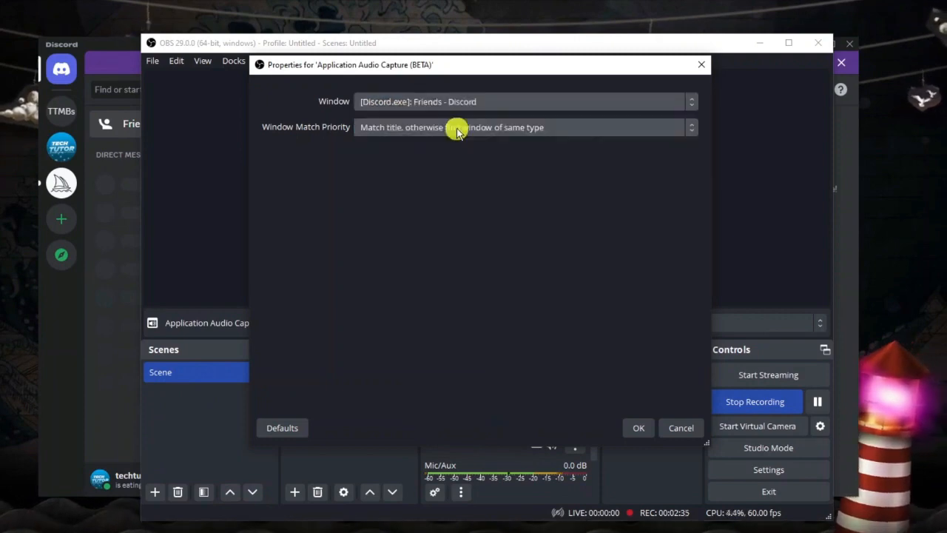
click(638, 427)
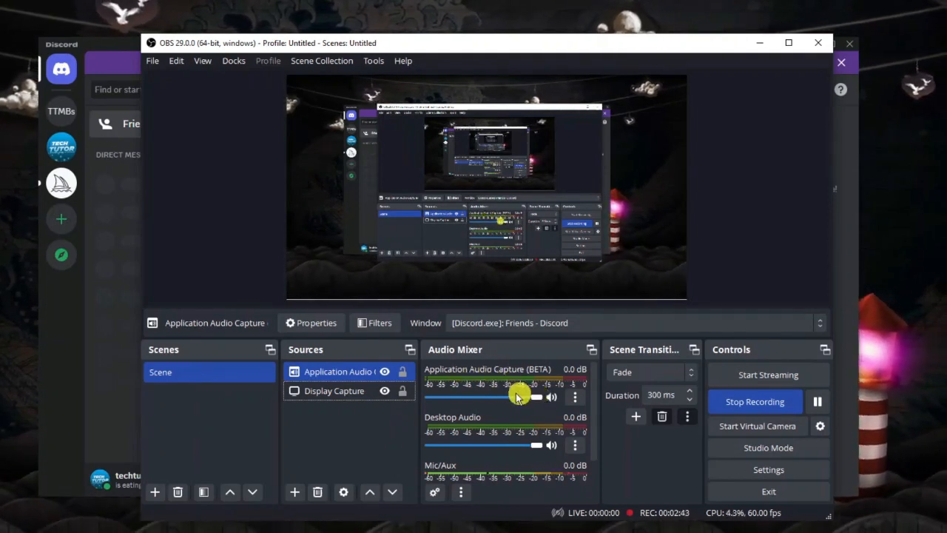
Drag the Application Audio Capture (BETA) mixer fader fully left to -95.8 dB
drag(518, 398, 539, 398)
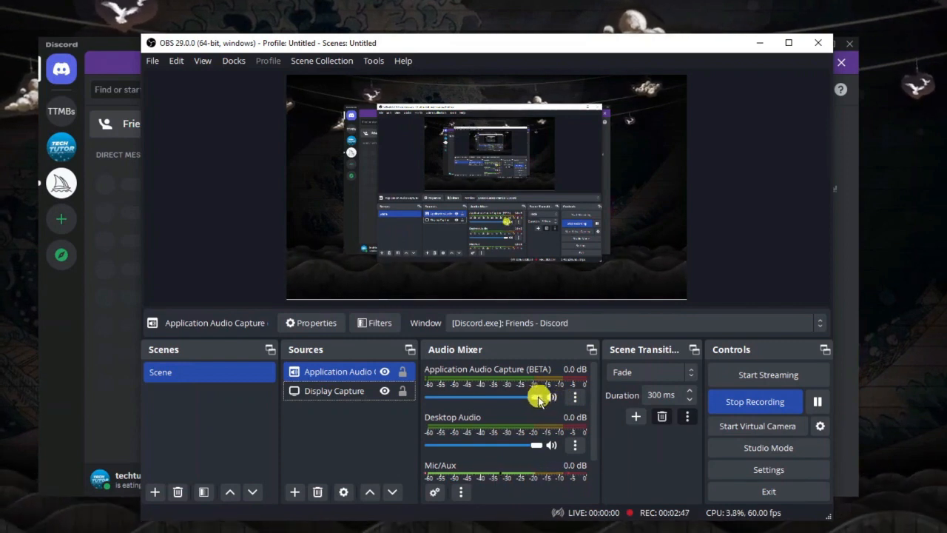
drag(539, 398, 444, 398)
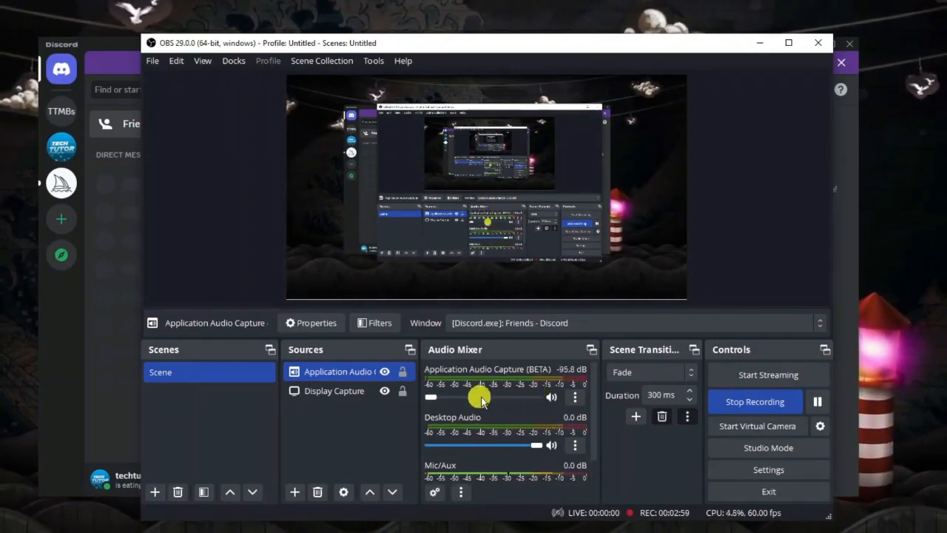
mouse_move(507, 408)
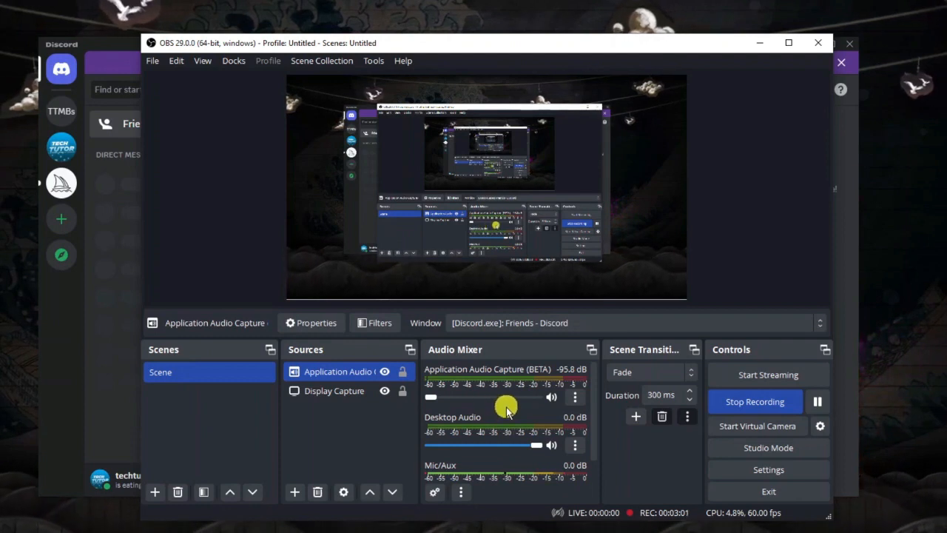